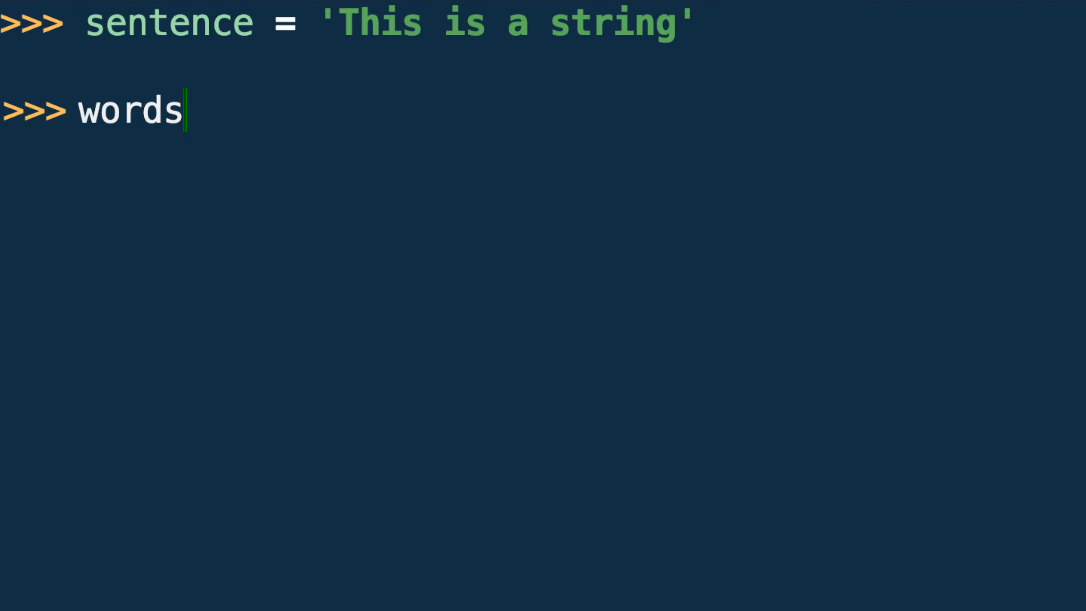
Step: Split 'This is a string' into a words list and count its 4 words with len(words)
text(= se)
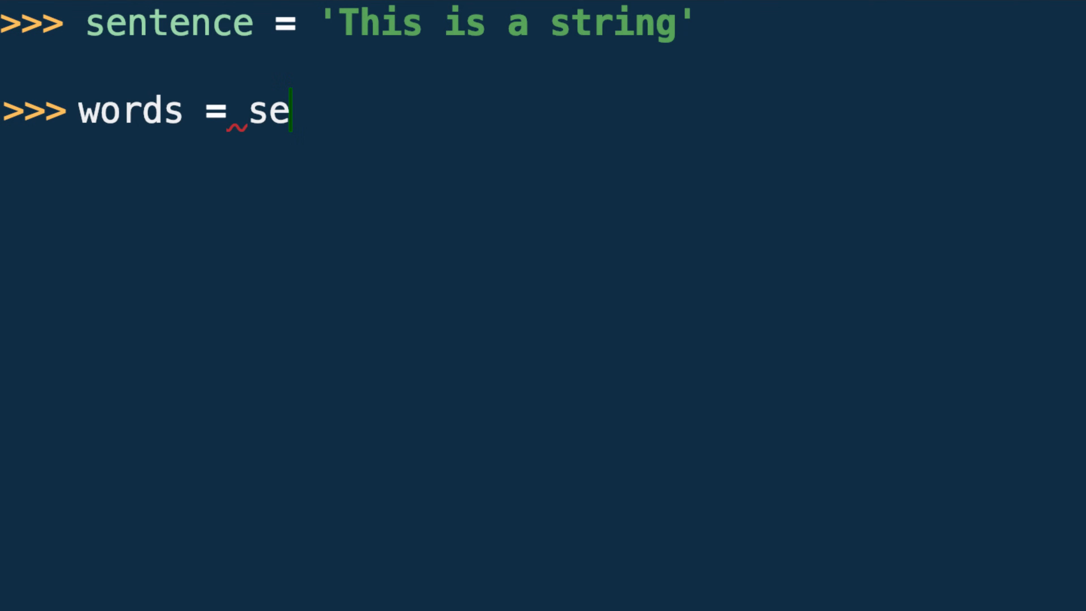
text(ntence.split()
text(len)
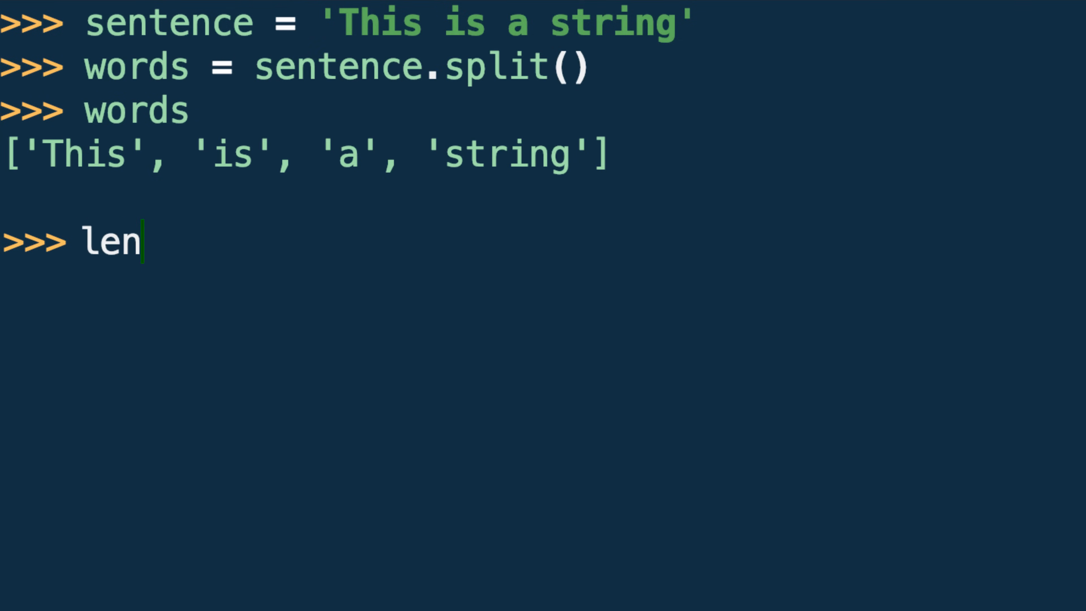
text((words))
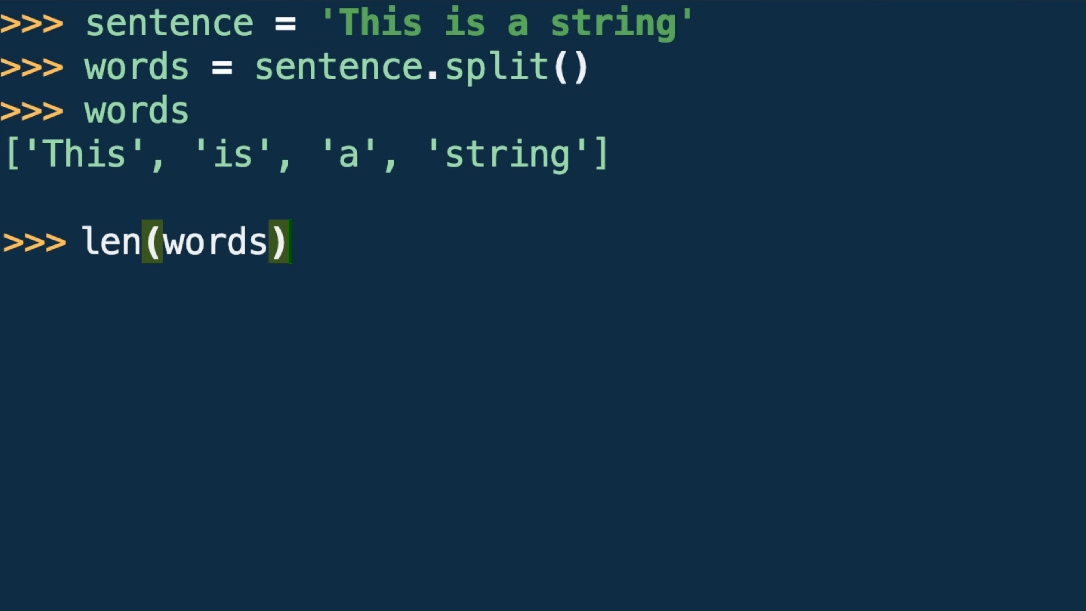
key(Return)
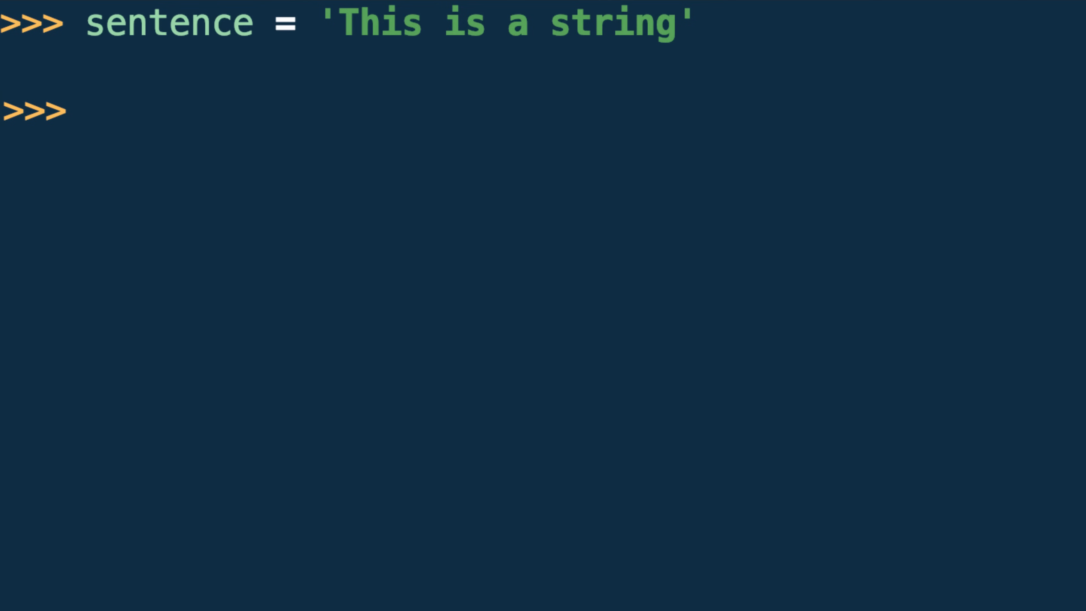
Step: Run sentence.split('s') to break the sentence at every letter s
text(sentenc)
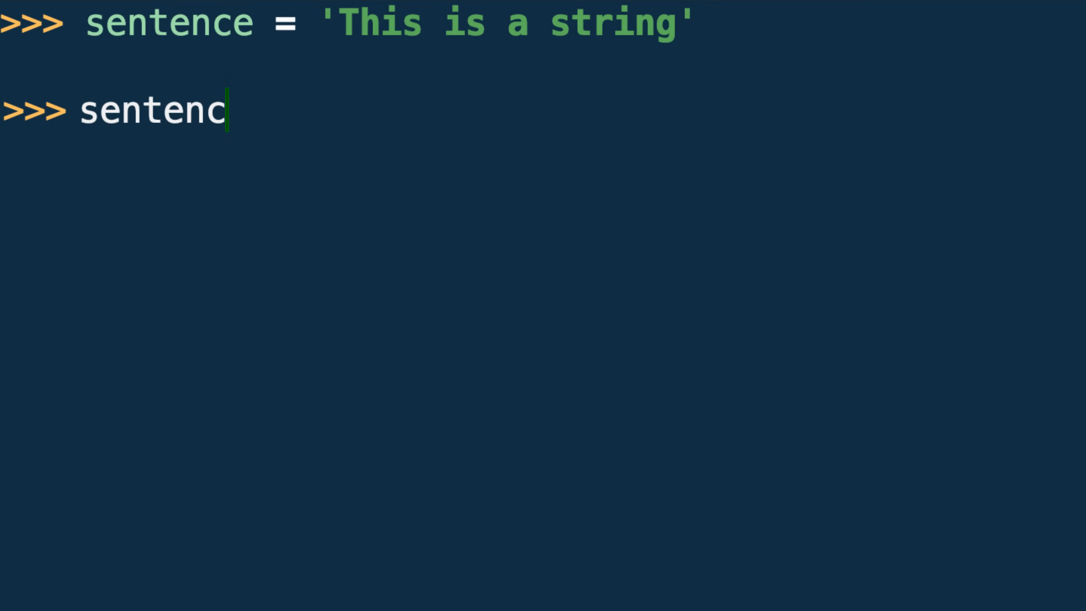
text(.split)
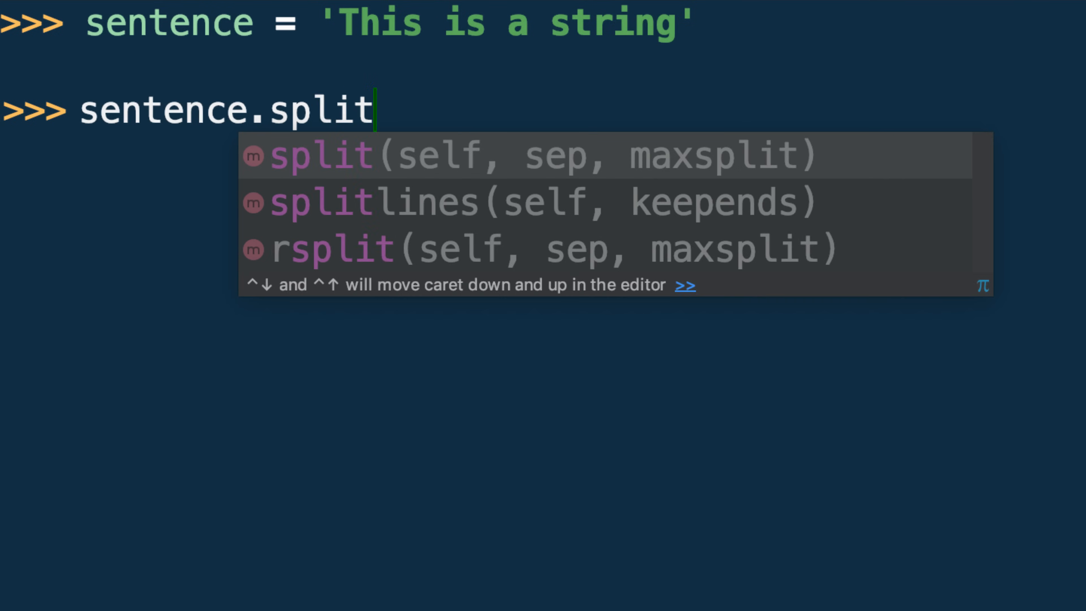
text(('s'))
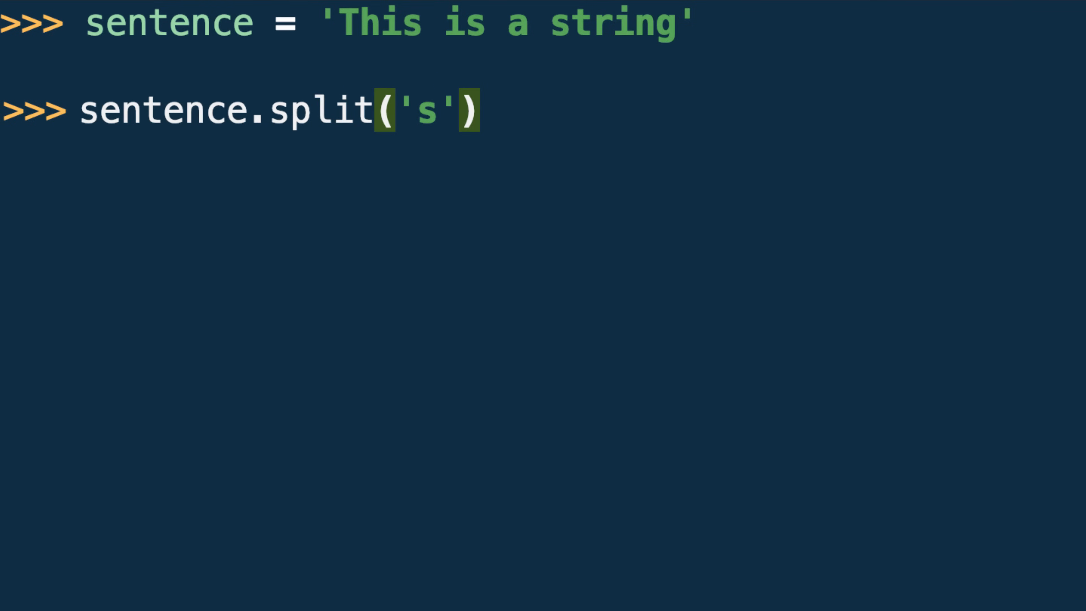
key(Return)
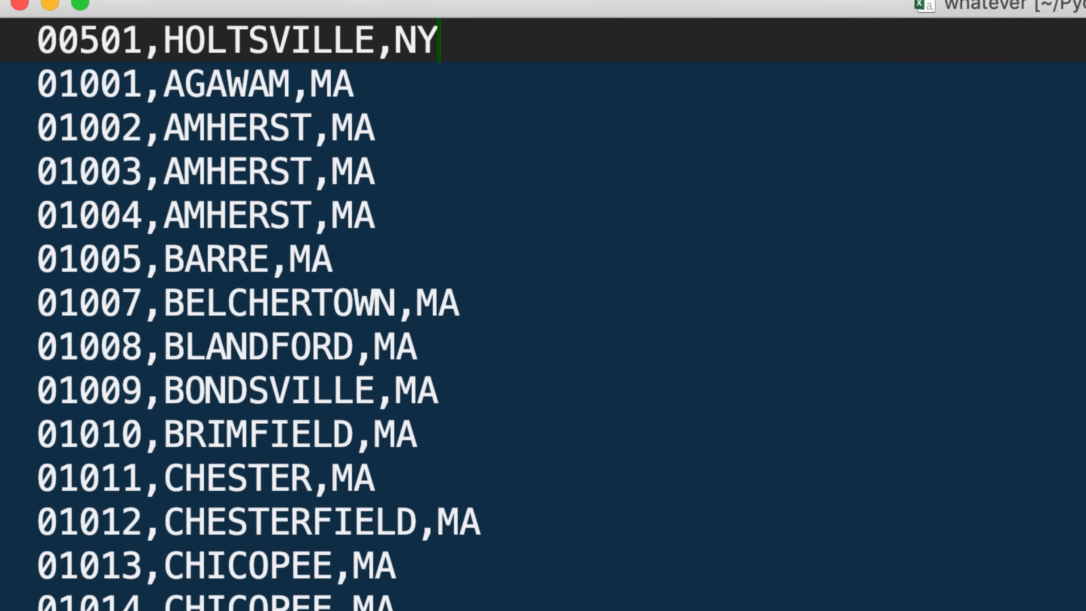
scroll(down, 3)
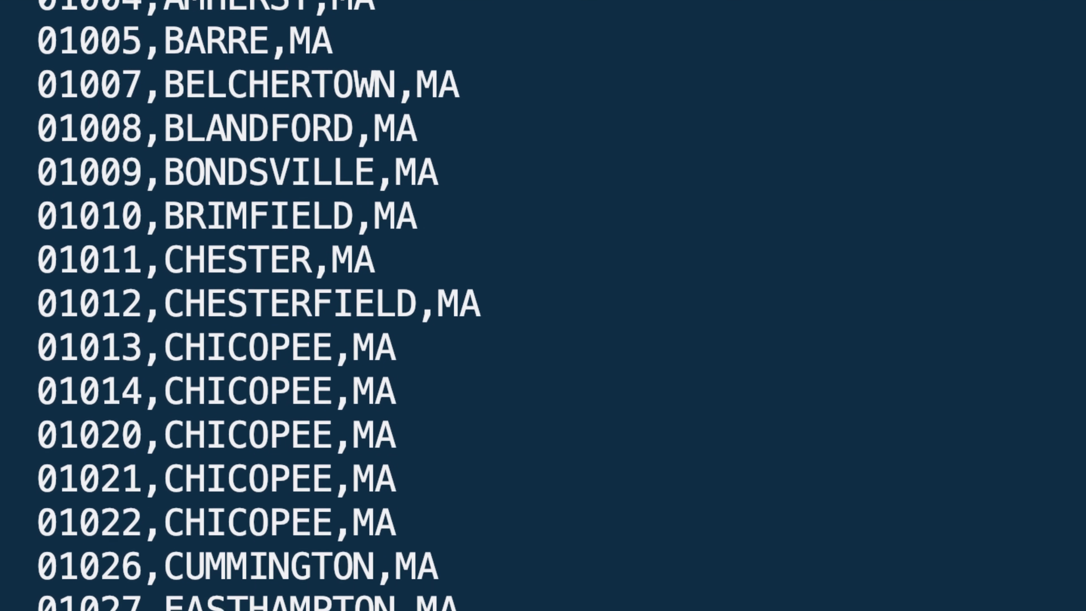
scroll(down, 3)
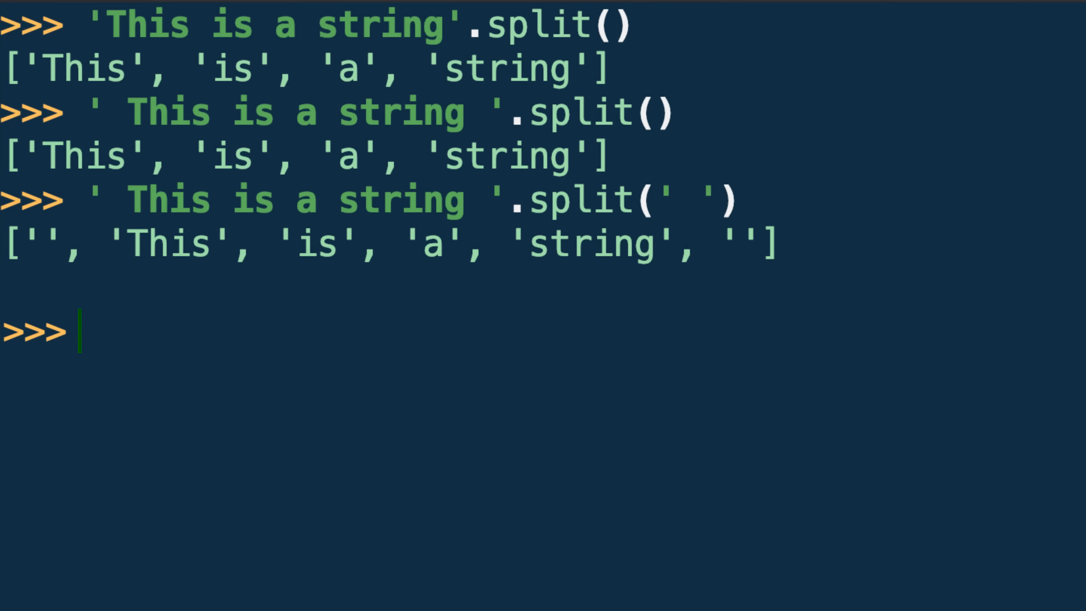
mouse_move(43, 340)
text('This is a string'.split())
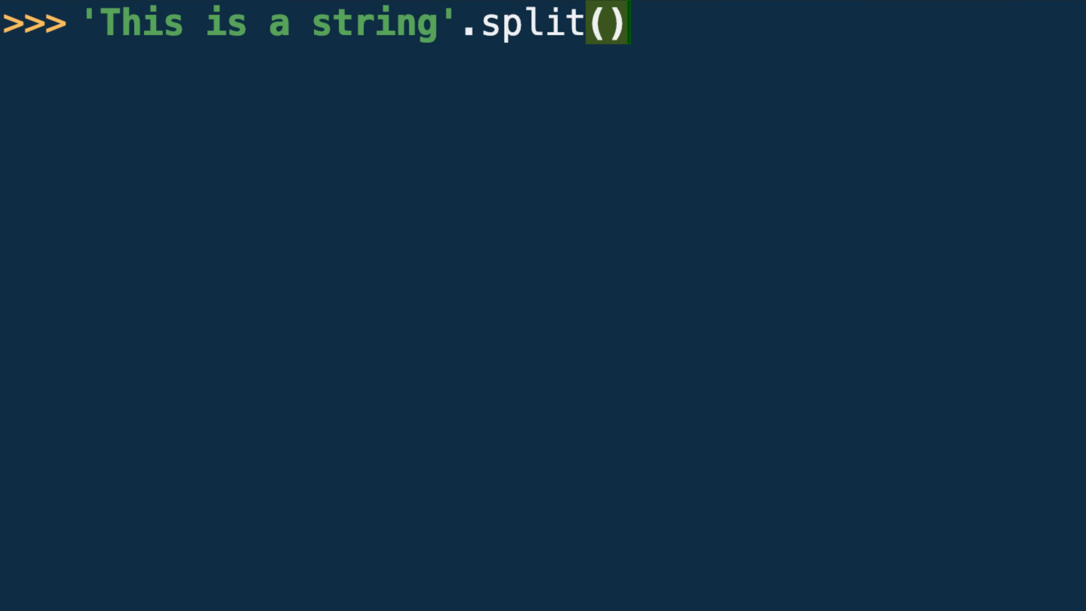
Step: Run 'This is a string'.split(), then start a new call adding the maxsplit= argument
key(Return)
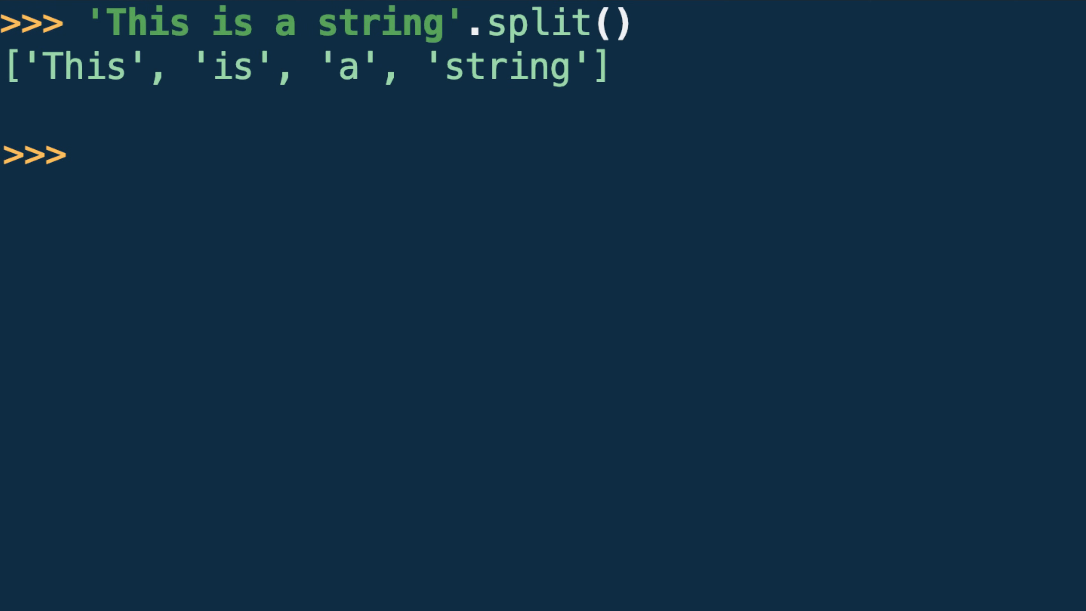
text('This is a string'.split(ma)
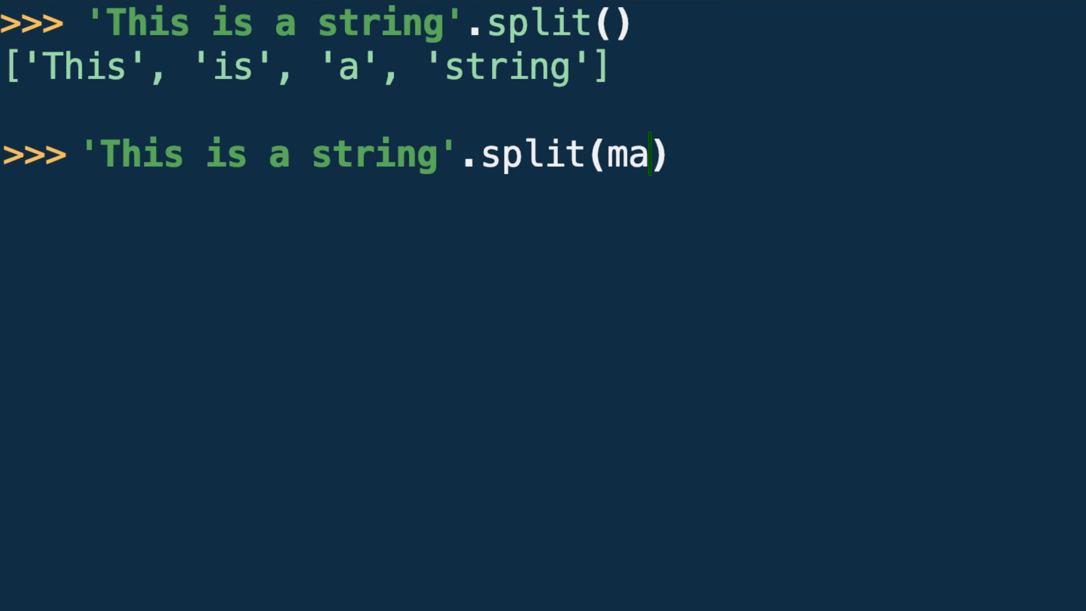
text(xsplit=)
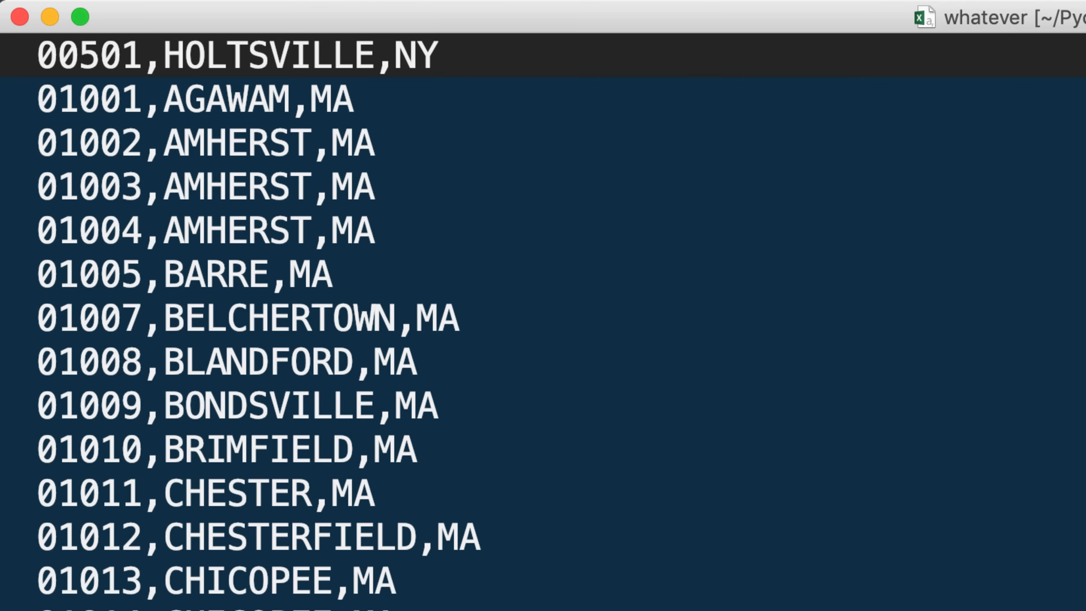
scroll(down, 3)
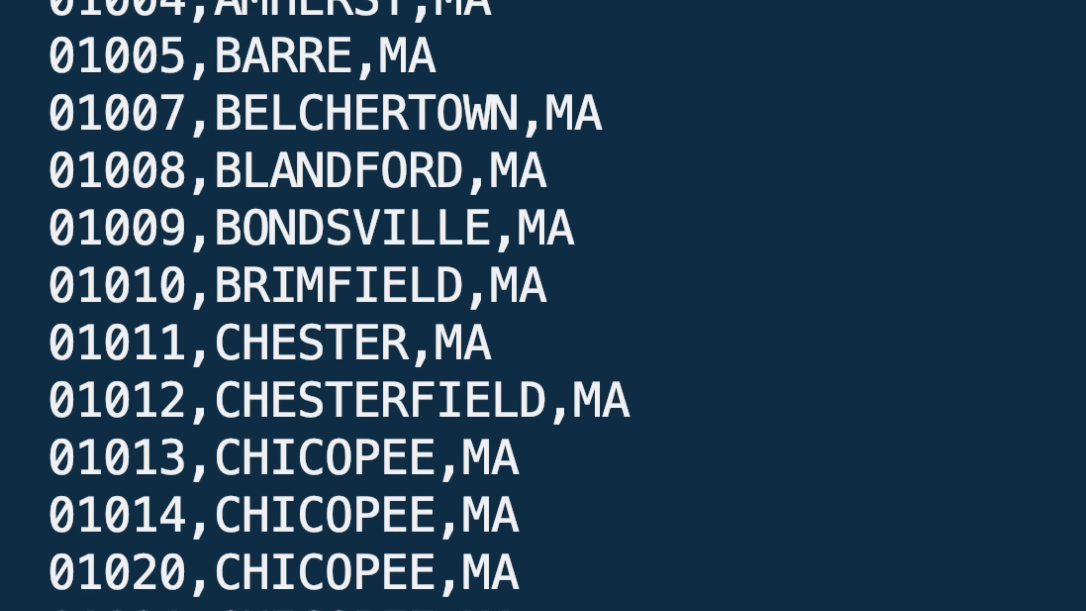
double_click(117, 284)
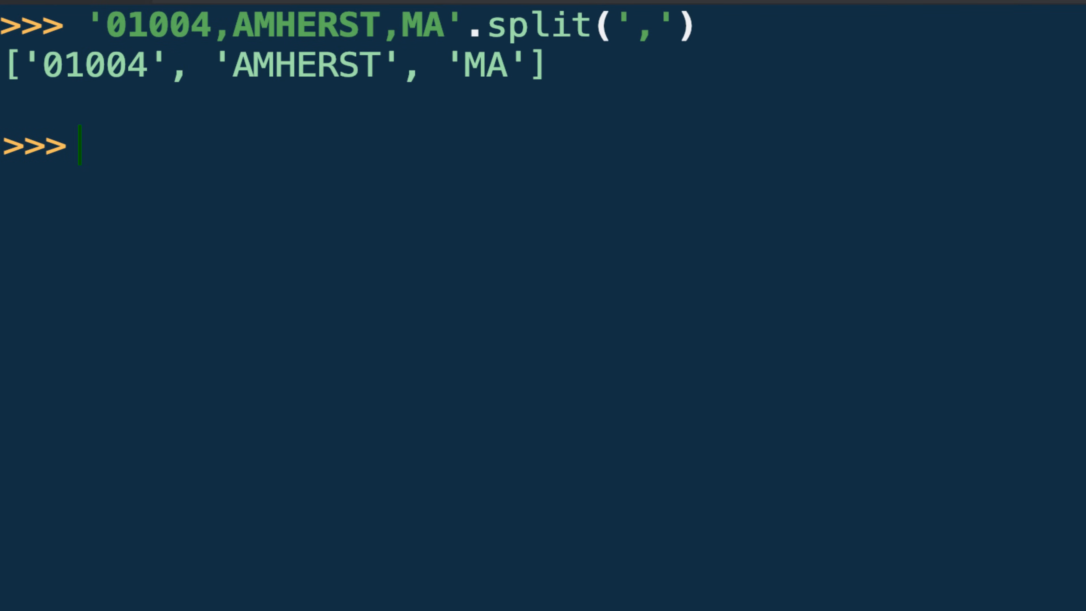
Step: Split '01004,AMHERST,MA' at every comma, then with maxsplit=1 to keep AMHERST,MA together
text('01004,AMHERST,MA'.split(','))
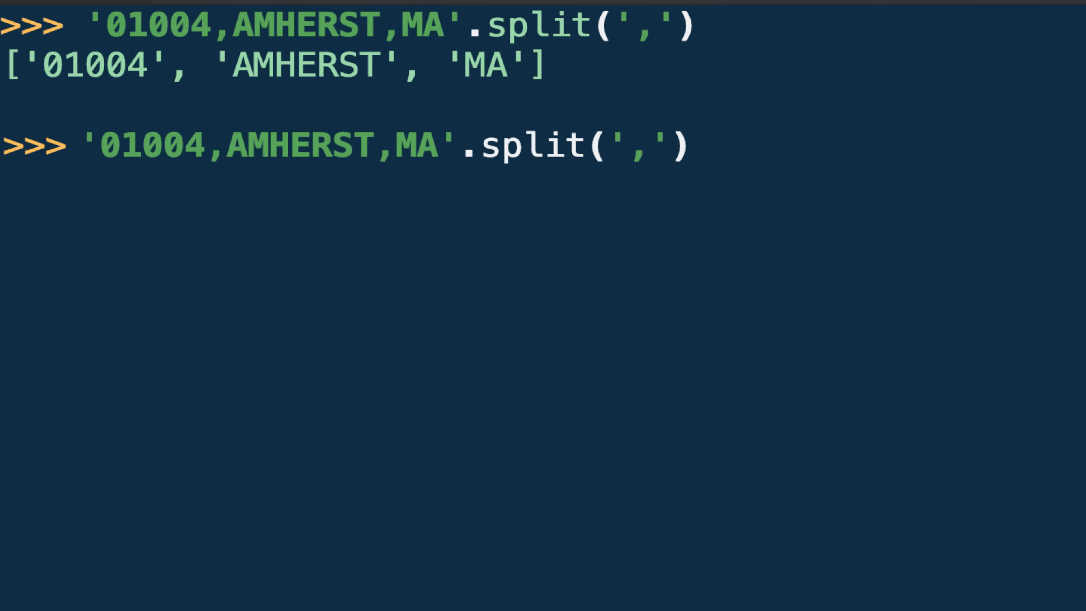
text(,)
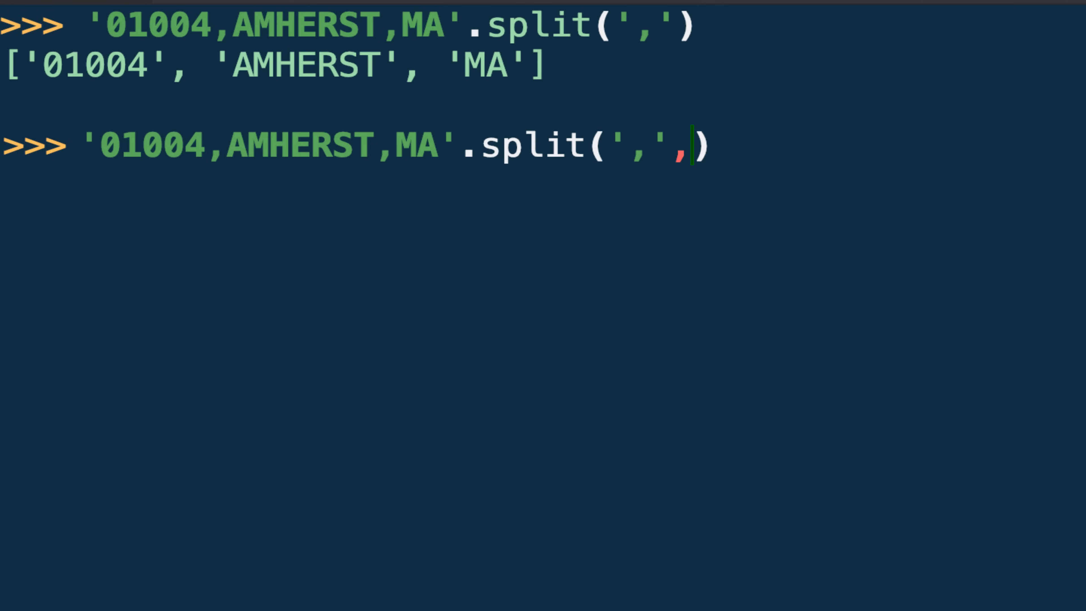
text(maxspli)
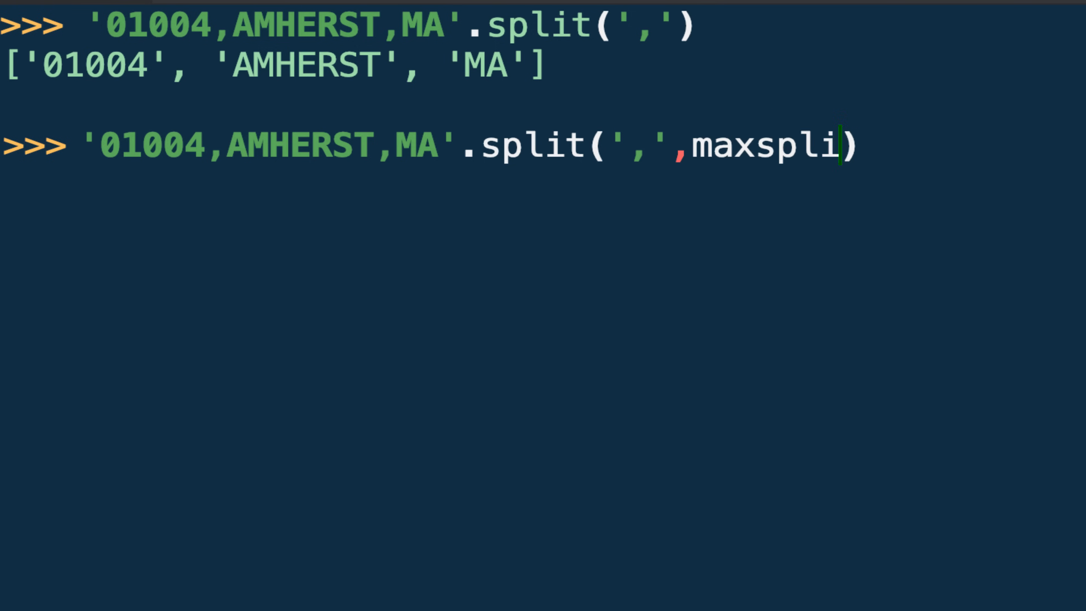
text(t=1)
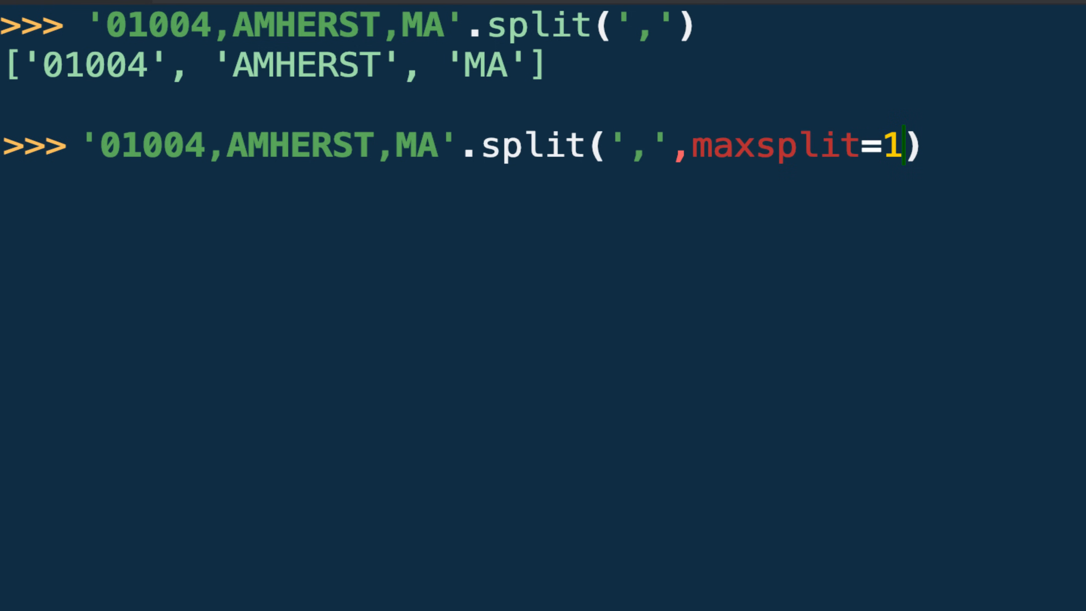
key(Return)
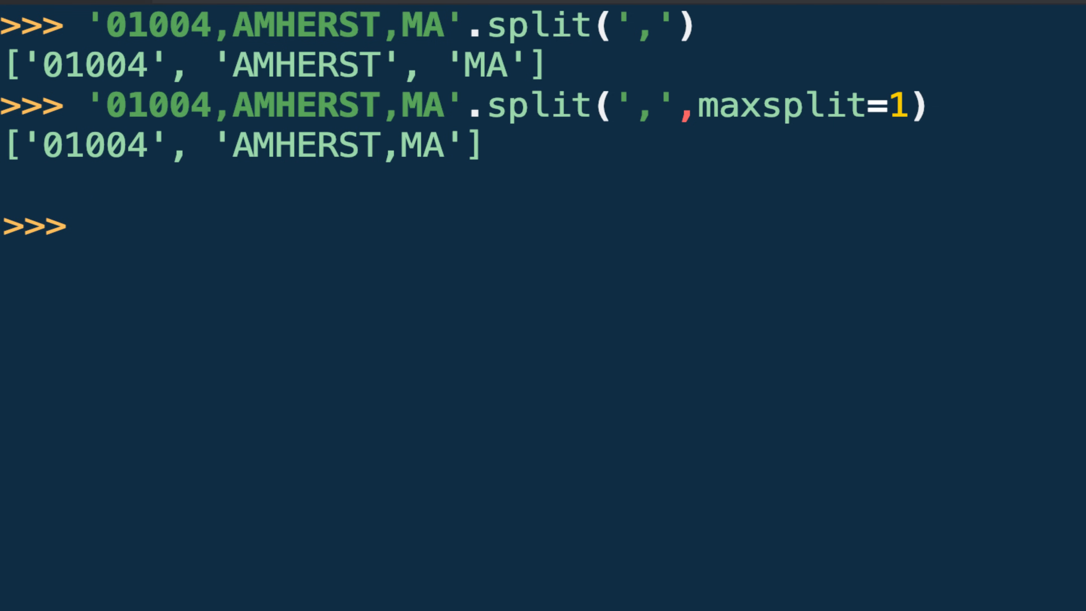